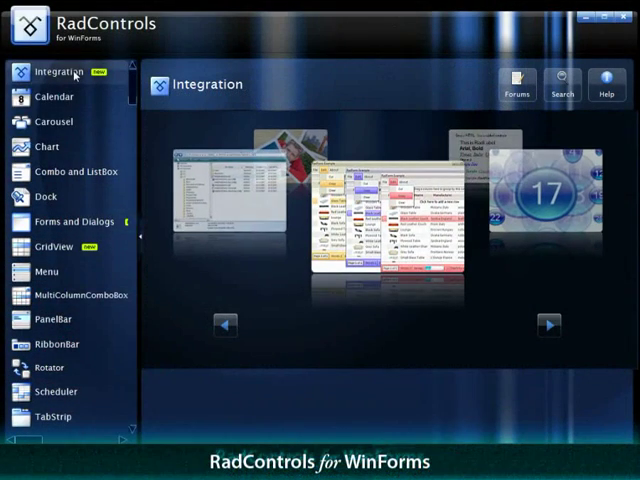
# Rotate the Integration carousel and launch the RadControls Portfolio showcase
pyautogui.click(224, 326)
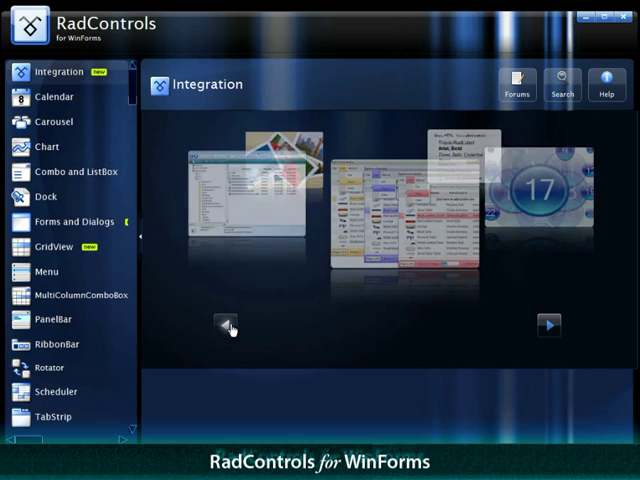
pyautogui.click(228, 328)
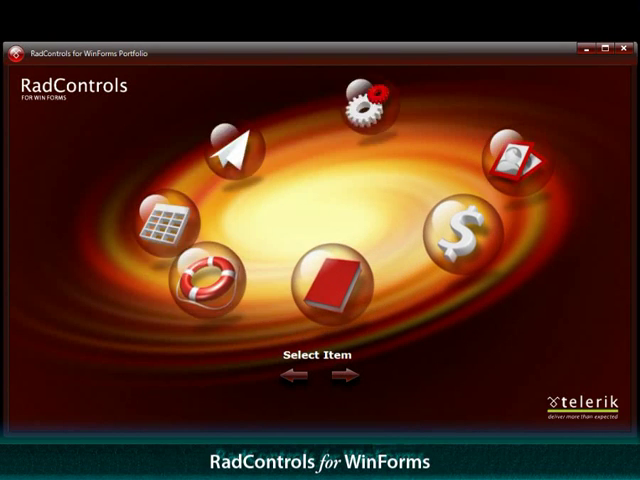
# Cycle the portfolio wheel to Telerik Help Desk, read its description and launch its demo
pyautogui.click(344, 380)
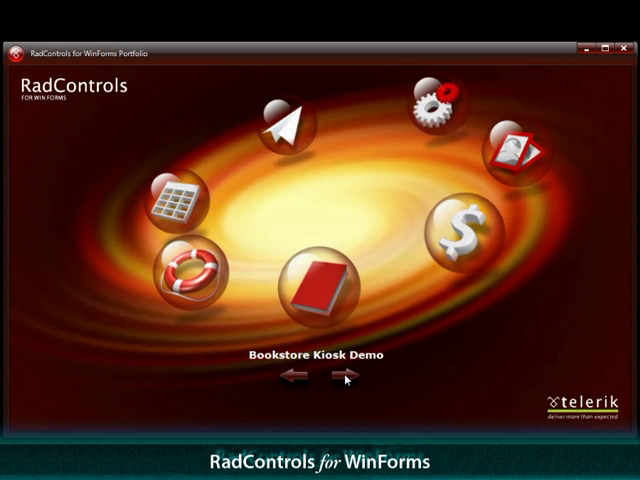
pyautogui.click(348, 380)
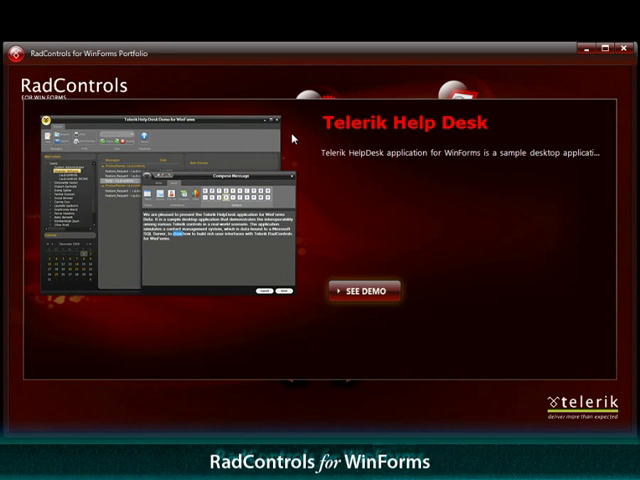
pyautogui.click(368, 292)
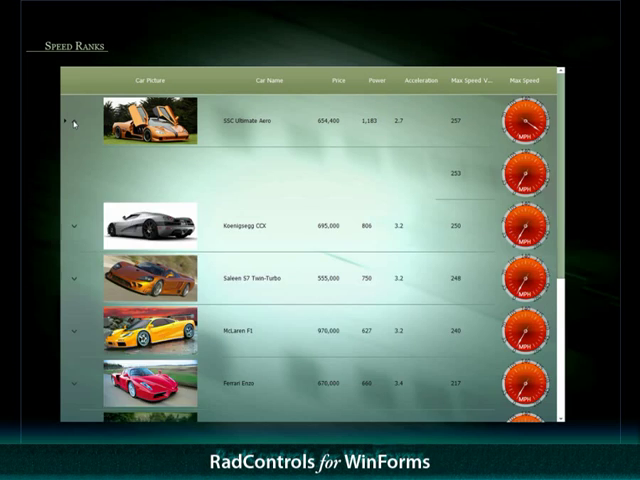
# Explore the Speed Ranks grid of cars with prices and speeds
pyautogui.click(76, 124)
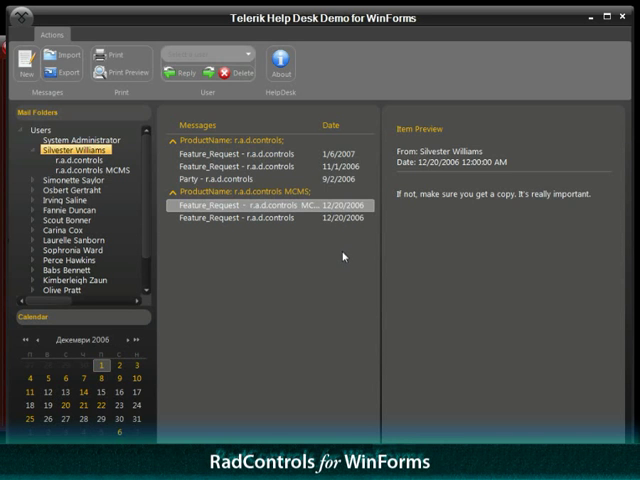
# Start a new message from a feature request and write 'This is great!!!' as its body
pyautogui.click(174, 136)
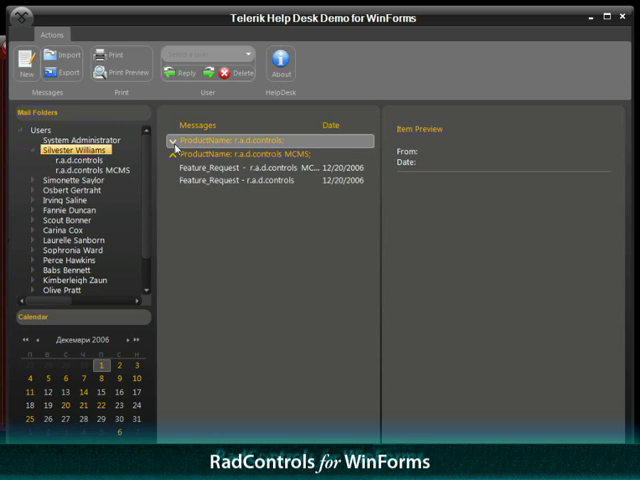
pyautogui.click(176, 138)
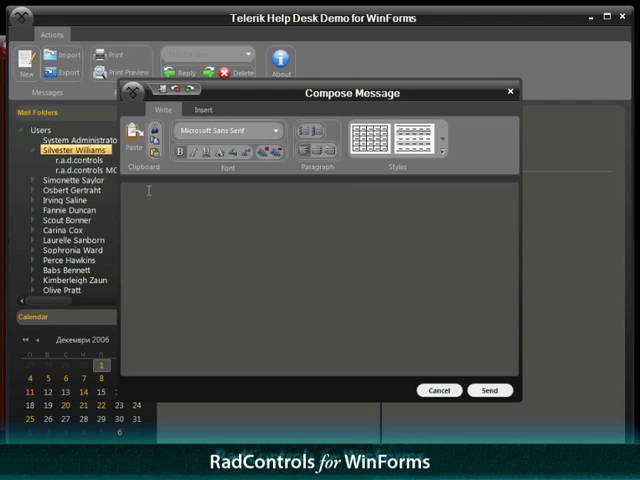
pyautogui.write('This')
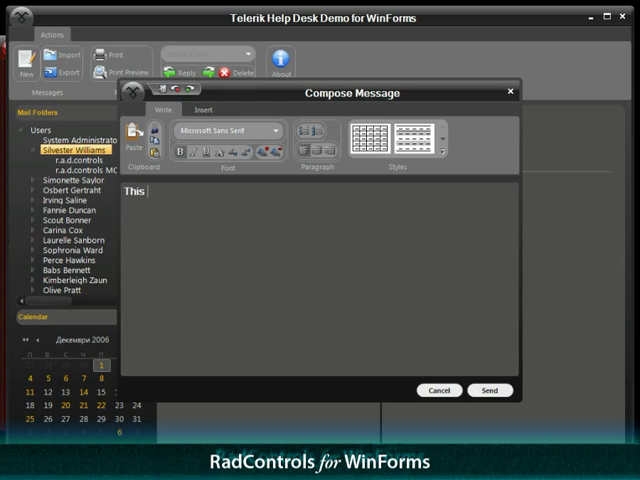
pyautogui.write('is great!!!')
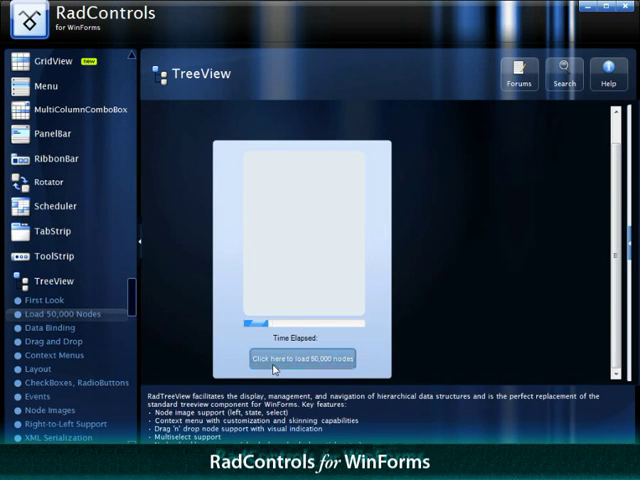
# Load 5,000 items into the Combo and ListBox example, then return to Integration
pyautogui.click(292, 358)
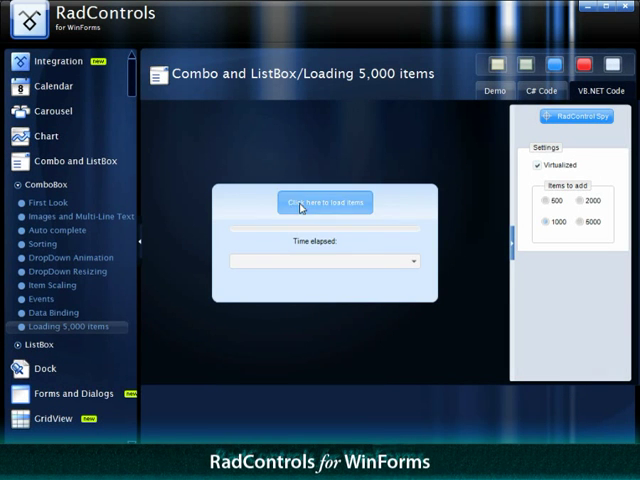
pyautogui.click(324, 202)
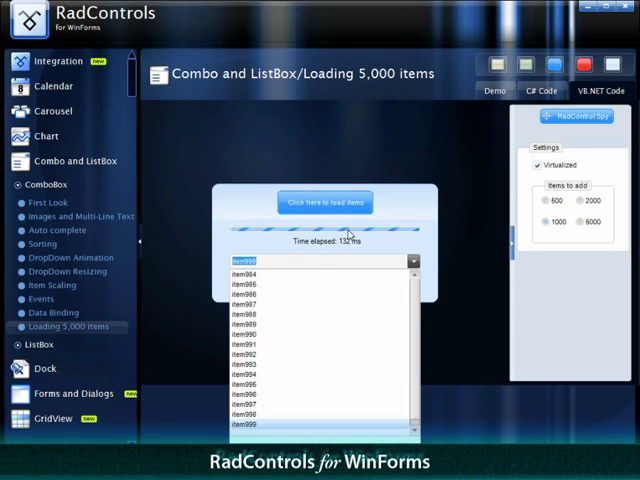
pyautogui.click(60, 60)
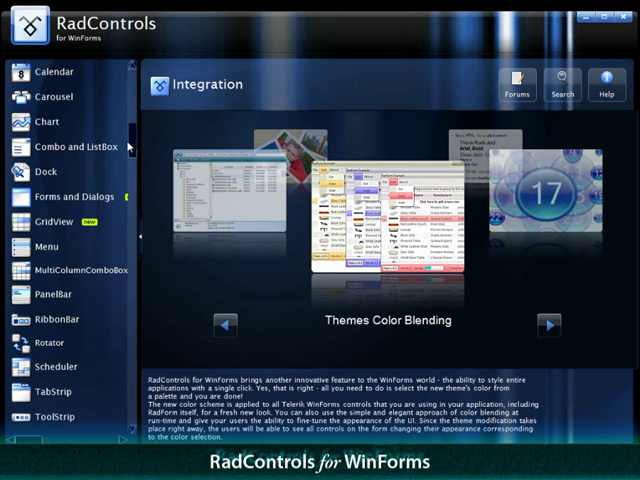
# Open the GridView First Look example and scroll the customers grouped by country
pyautogui.scroll(-3)
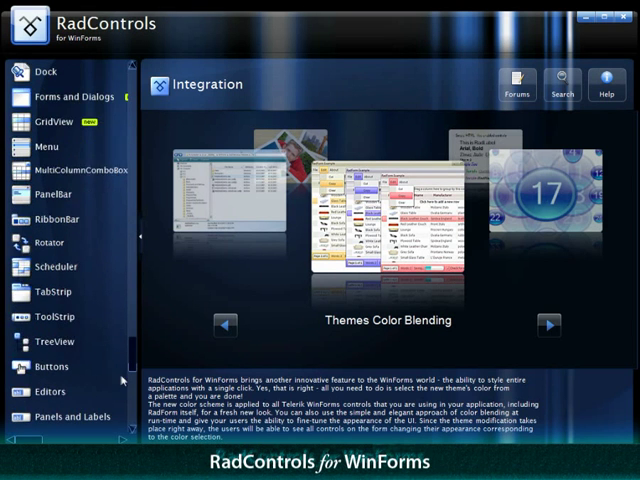
pyautogui.click(52, 120)
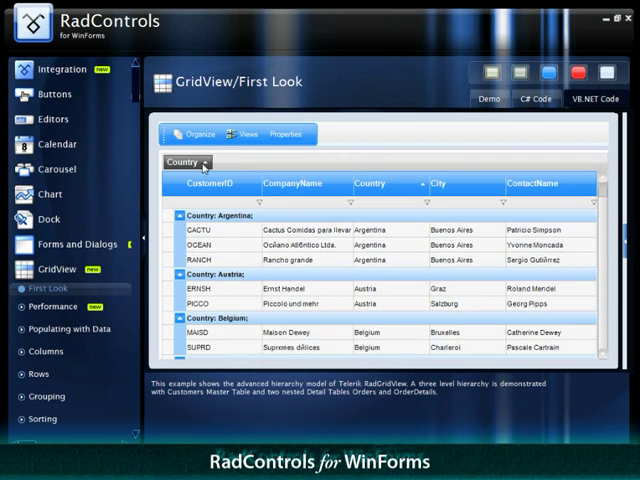
pyautogui.scroll(-3)
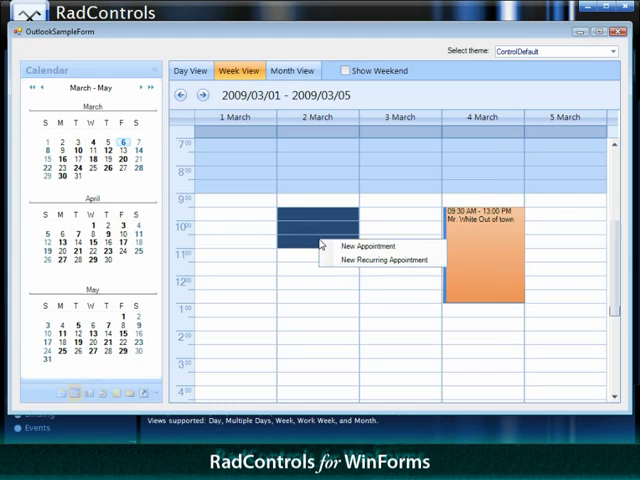
# Create a Dental appointment ending at 10:00 AM and save it
pyautogui.click(368, 246)
pyautogui.write('Dentist')
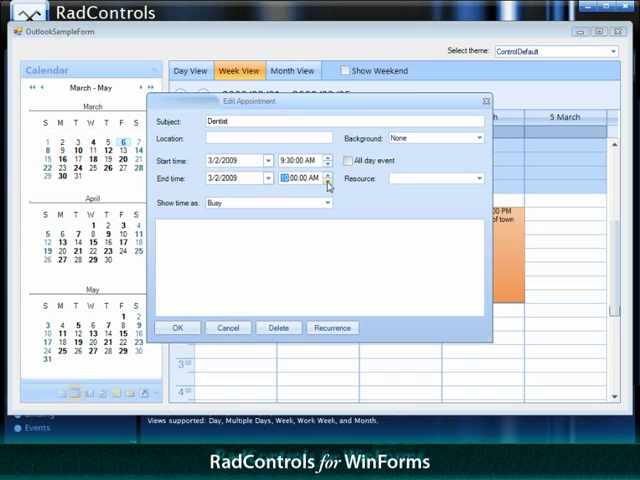
pyautogui.click(324, 176)
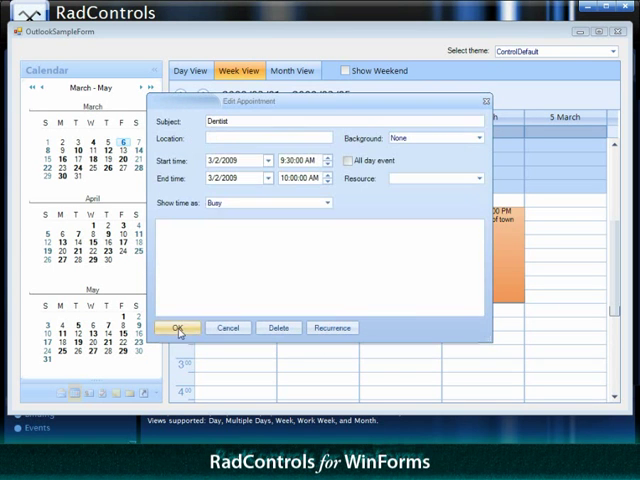
pyautogui.click(180, 328)
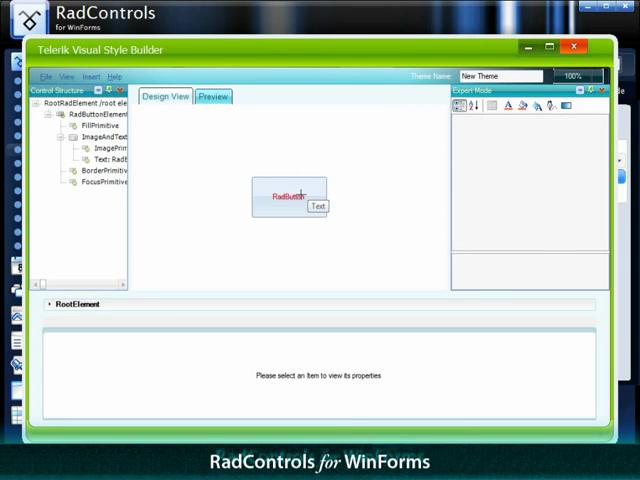
# Pick a Quick Theme gradient for the button fill, then open its custom star shape for editing
pyautogui.click(80, 126)
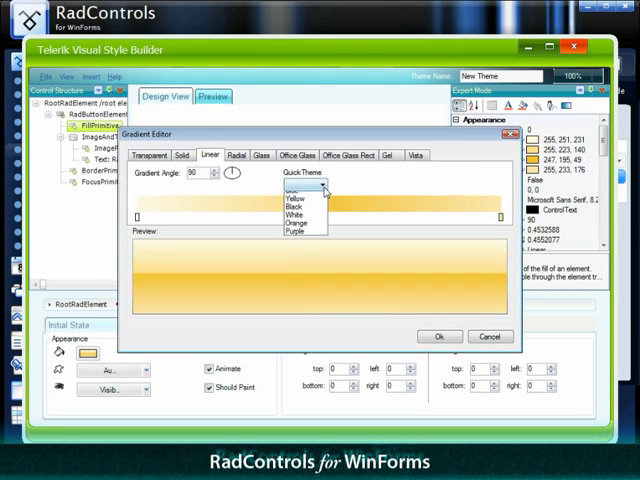
pyautogui.click(438, 336)
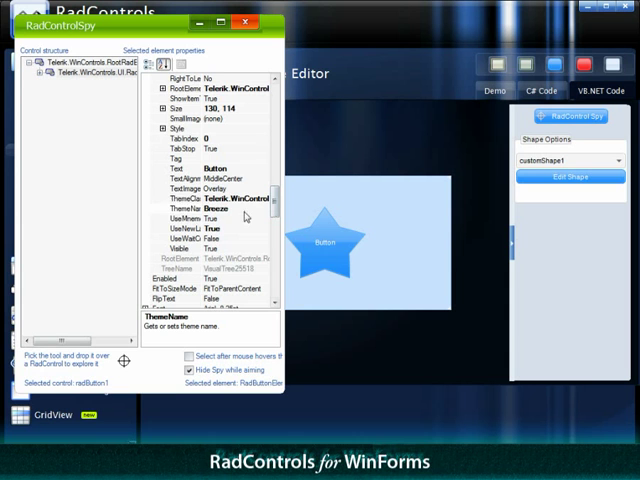
pyautogui.click(252, 208)
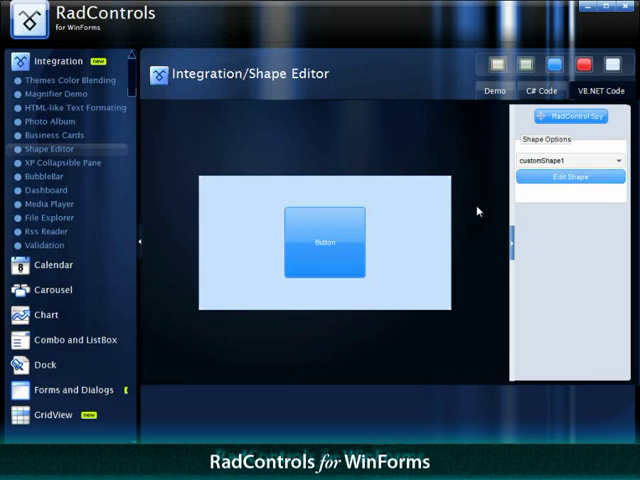
pyautogui.click(570, 176)
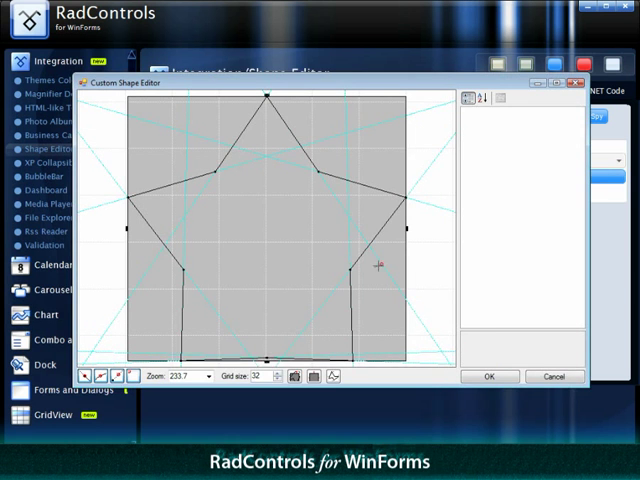